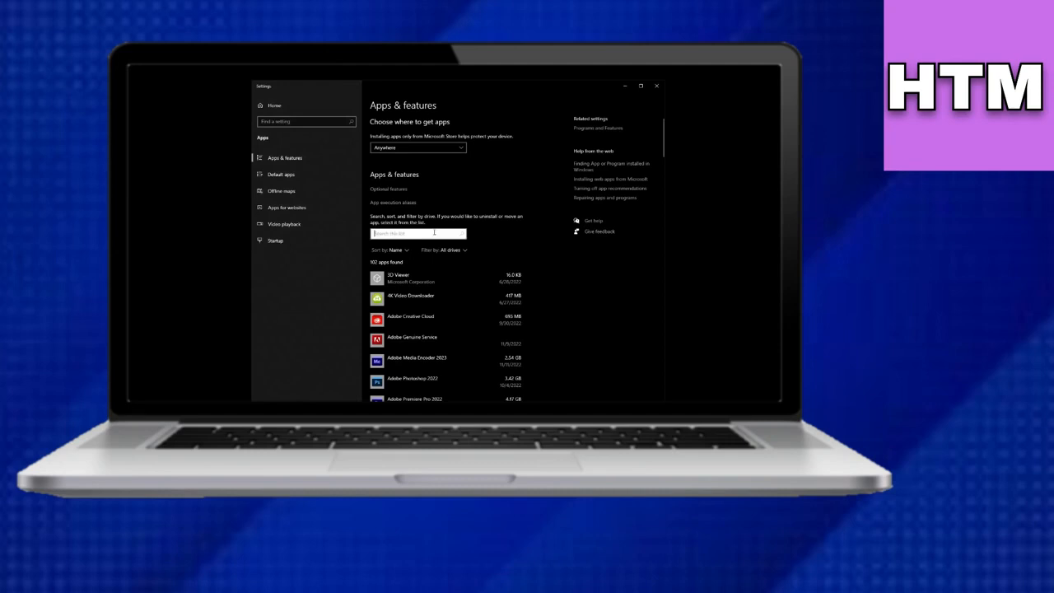
Filter the installed apps by 'internet' and select Internet Download Manager for uninstall
text(internet)
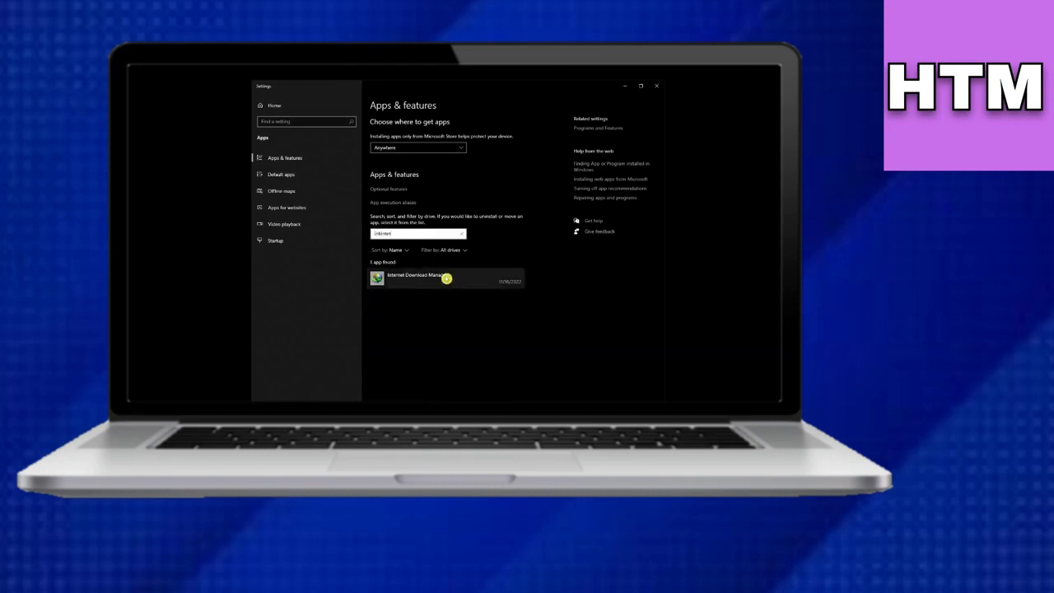
click(418, 277)
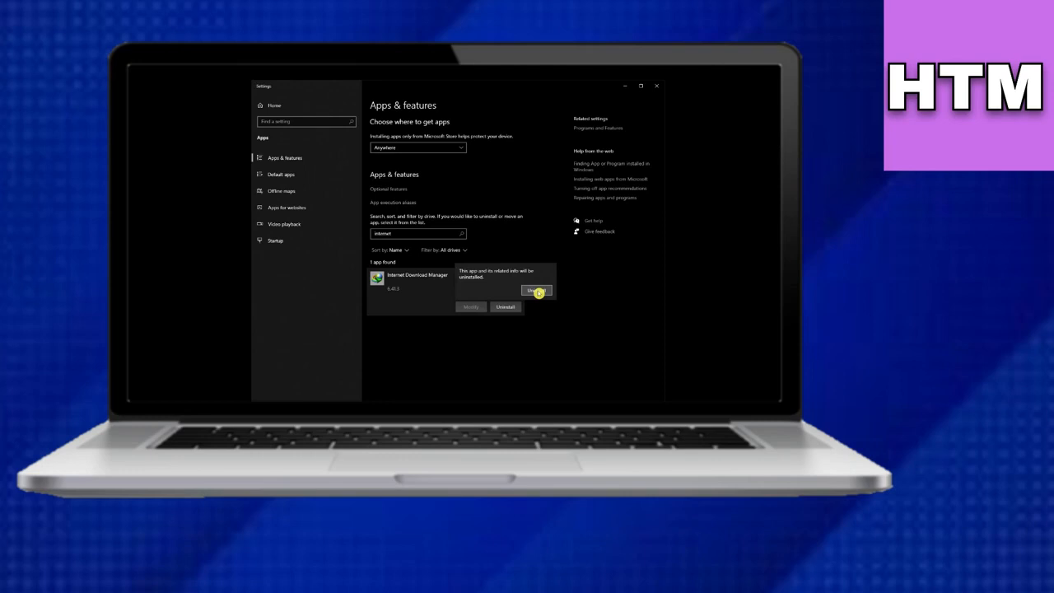
Confirm the uninstall and proceed through the IDM wizard to remove the program
click(536, 289)
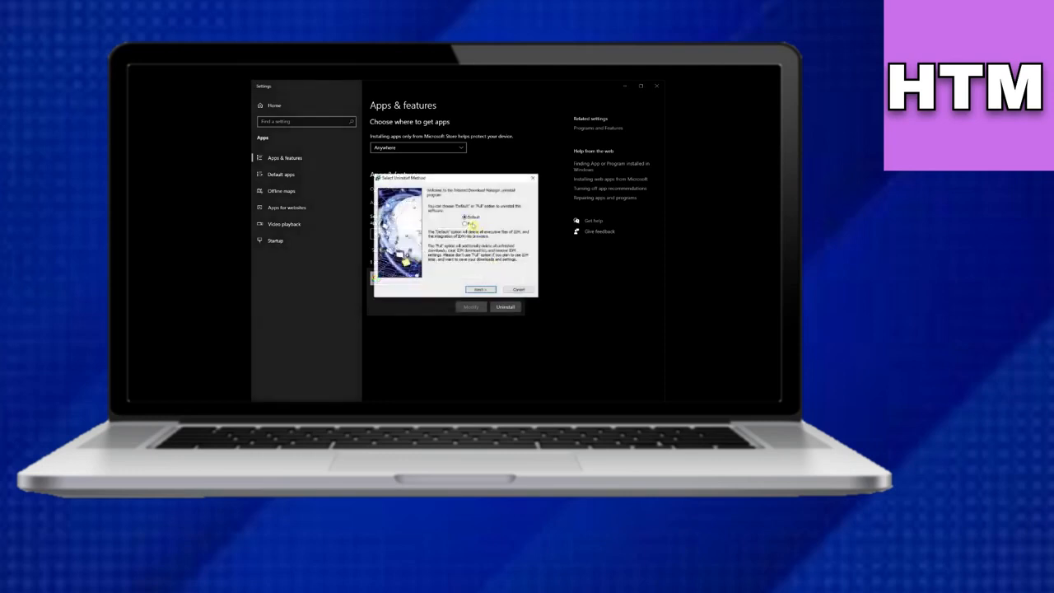
click(481, 290)
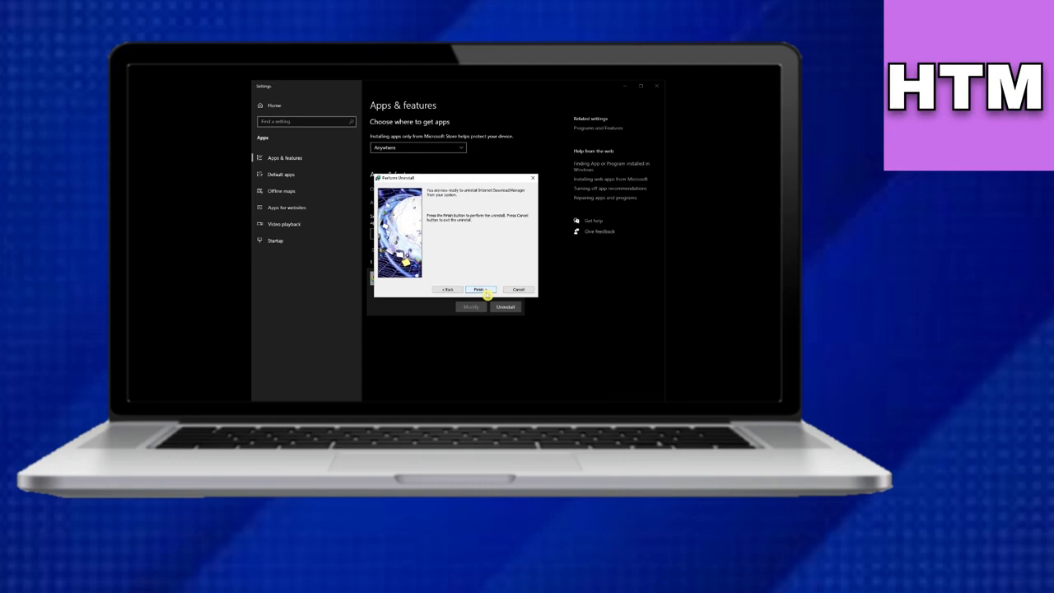
click(481, 290)
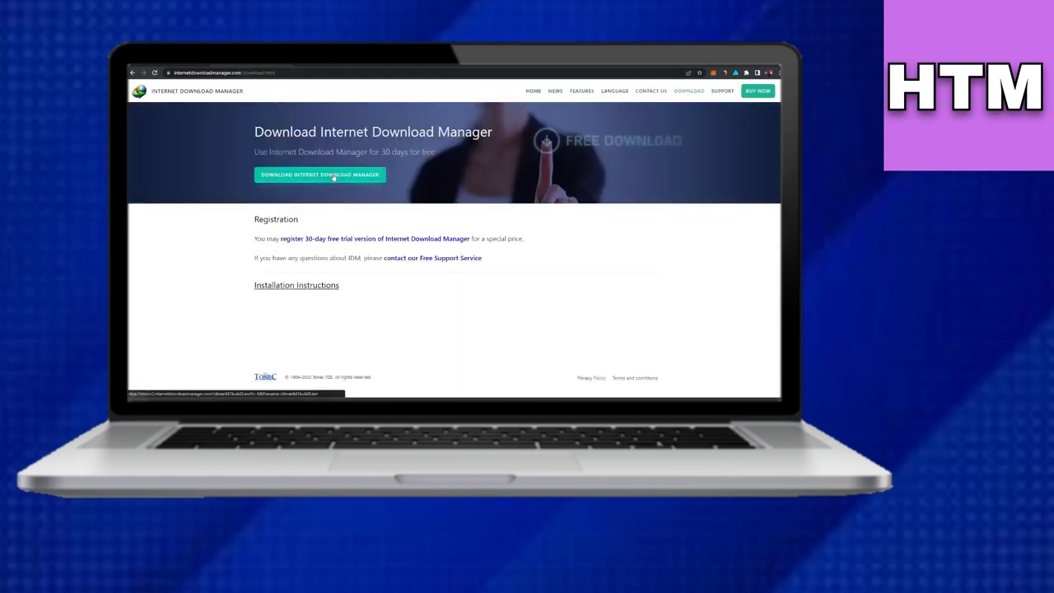
Download the Internet Download Manager installer from internetdownloadmanager.com
click(320, 175)
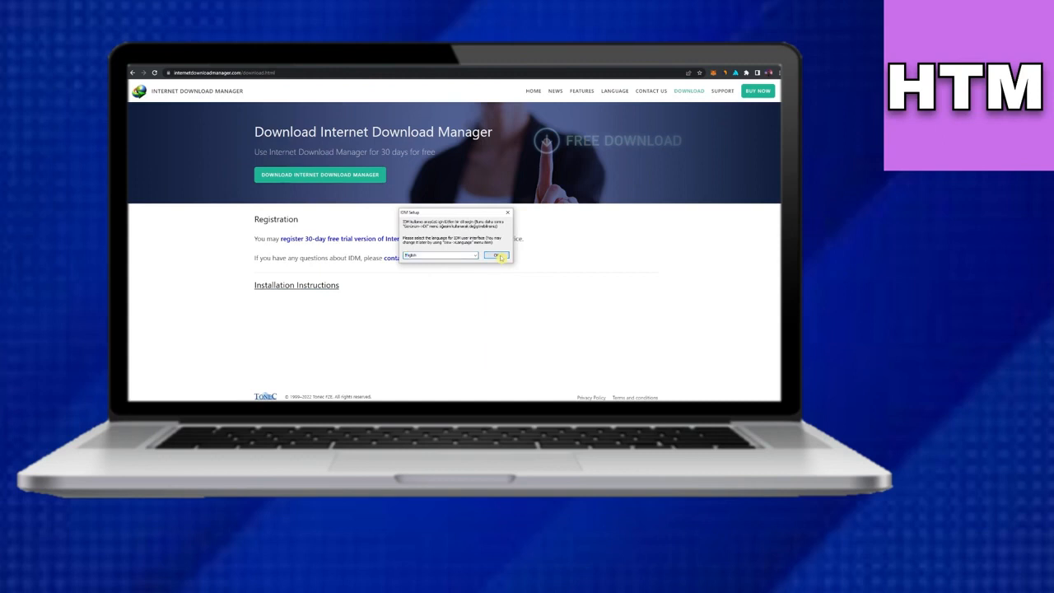
Run the installer, accept the license agreement, and start copying IDM's files
click(497, 255)
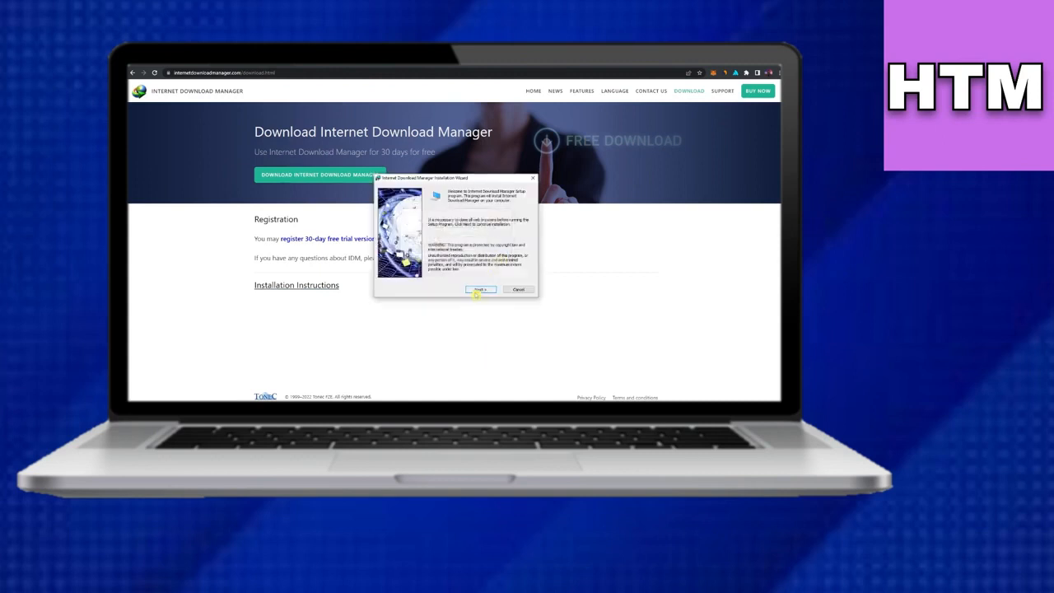
click(481, 289)
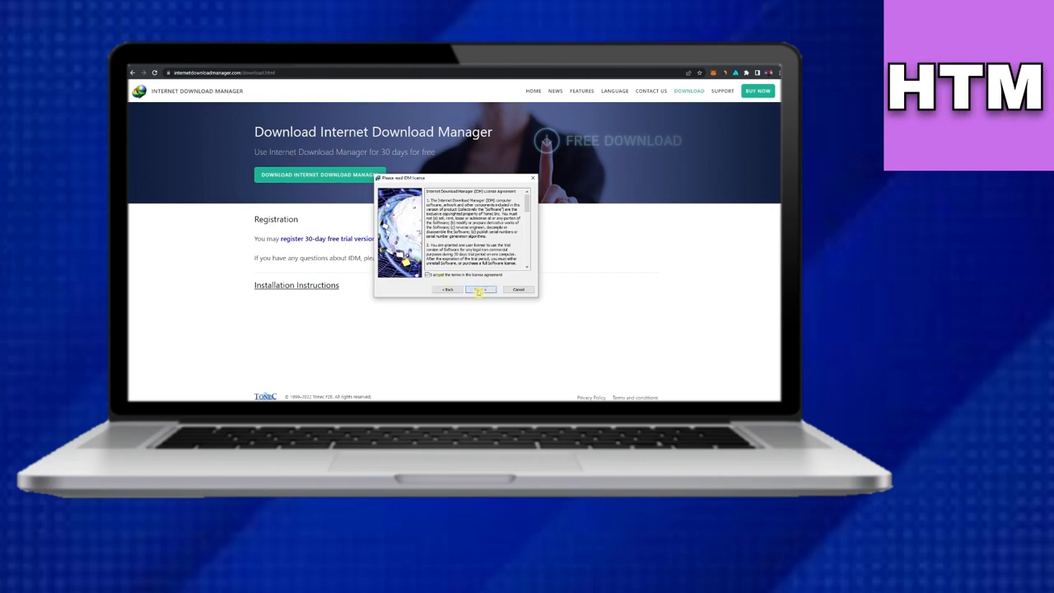
click(481, 290)
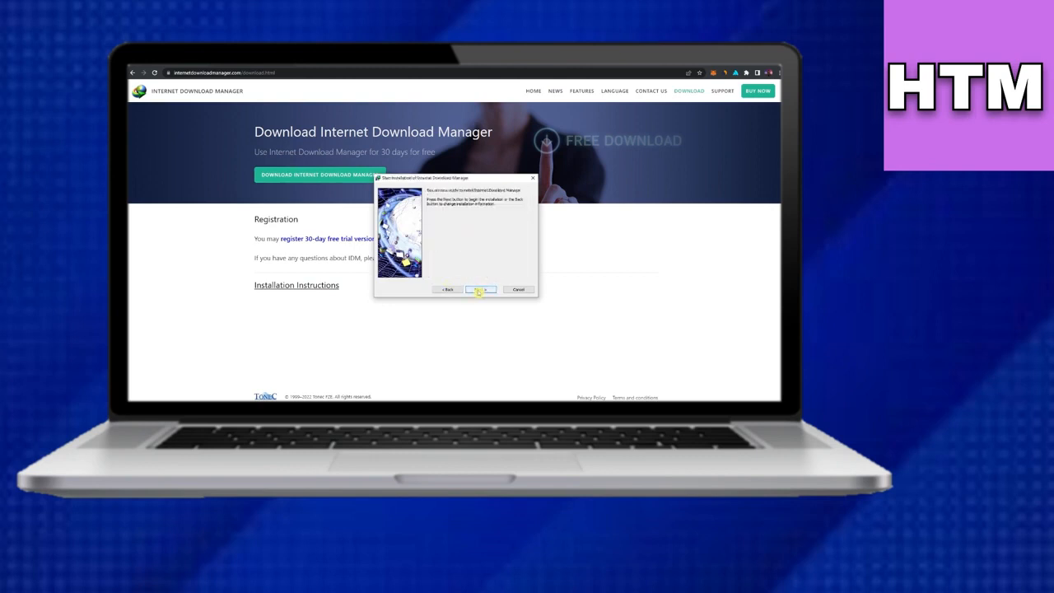
click(481, 290)
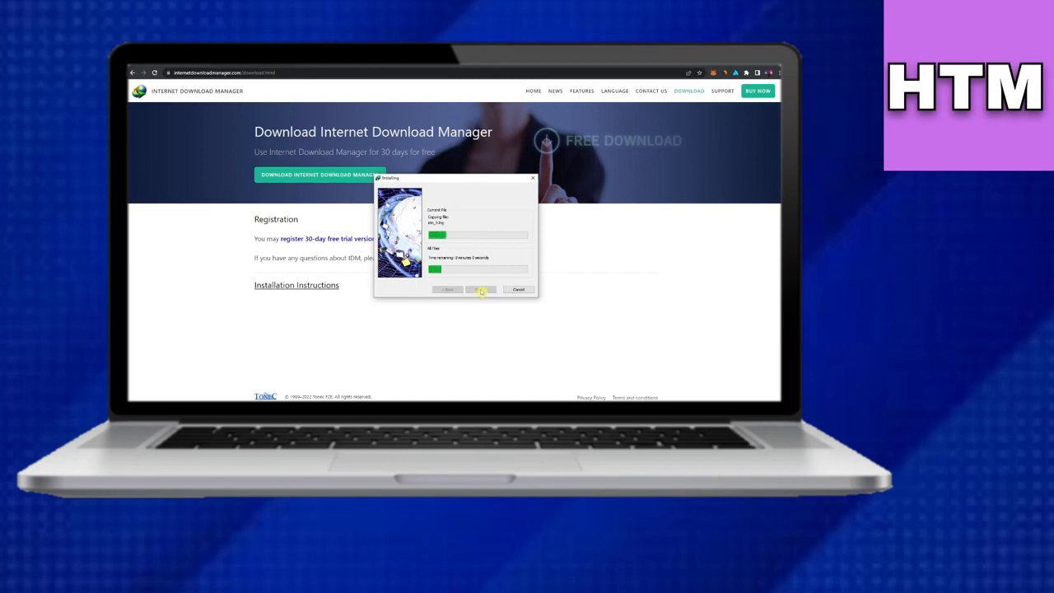